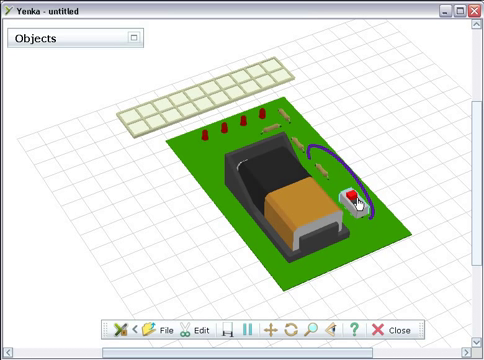
Step: Relaunch the PCB conversion wizard to reach the Board Parameters step
left_click(354, 190)
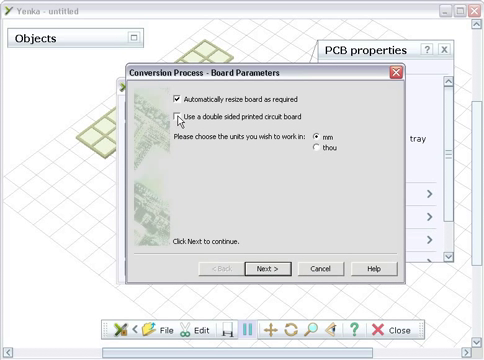
Step: Enable a double-sided board, auto-route all tracks and accept the completed conversion report
left_click(168, 122)
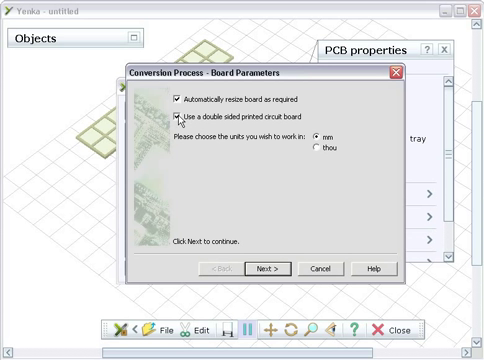
left_click(268, 268)
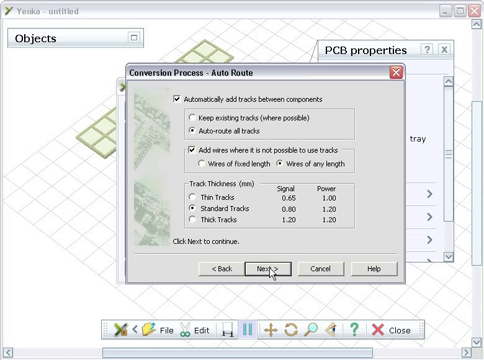
left_click(268, 268)
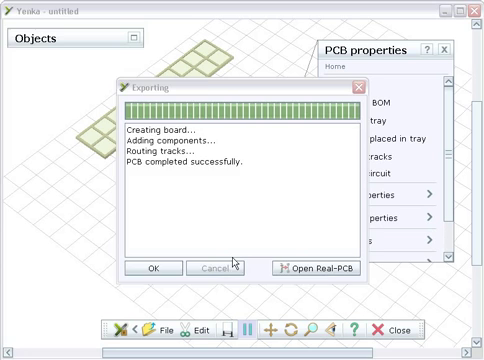
left_click(156, 268)
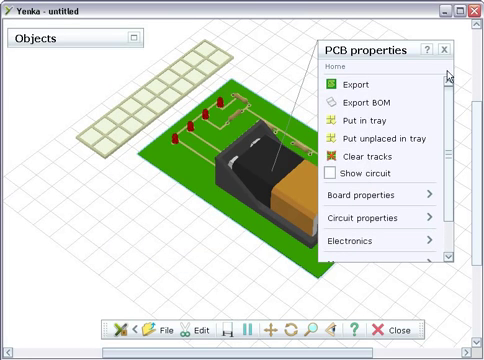